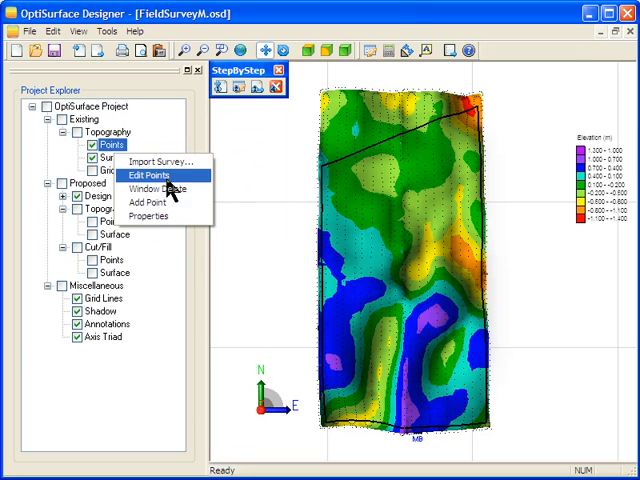
# Enter point-editing mode for the Existing > Topography > Points survey
pyautogui.click(151, 176)
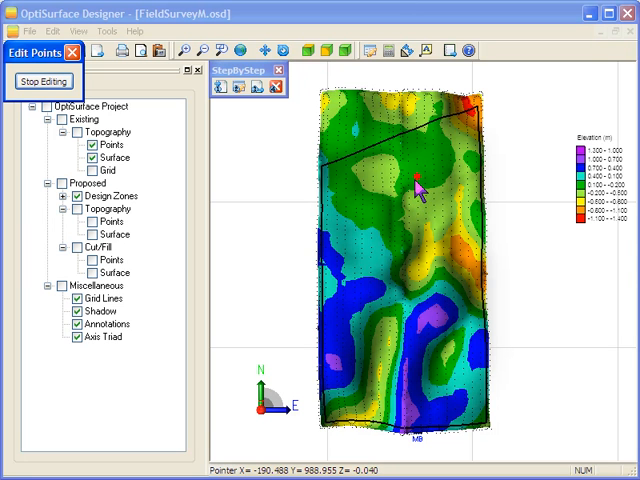
# Edit the coordinates of a survey point near the field centre, then stop editing
pyautogui.doubleClick(418, 181)
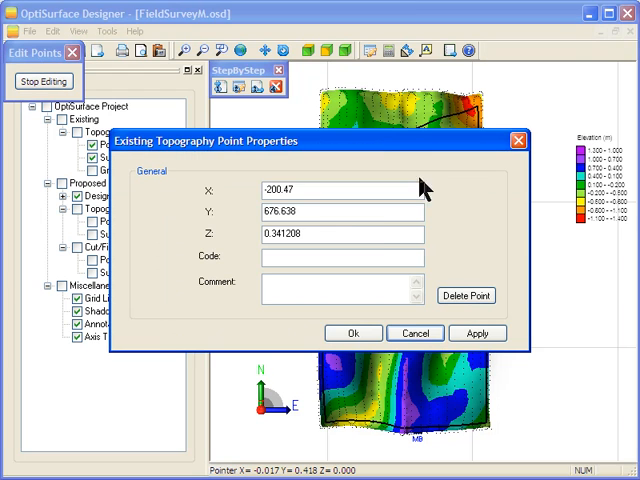
pyautogui.tripleClick(310, 190)
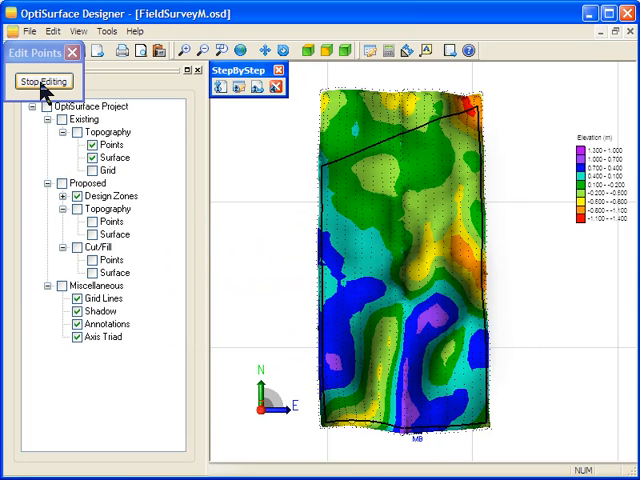
pyautogui.click(44, 81)
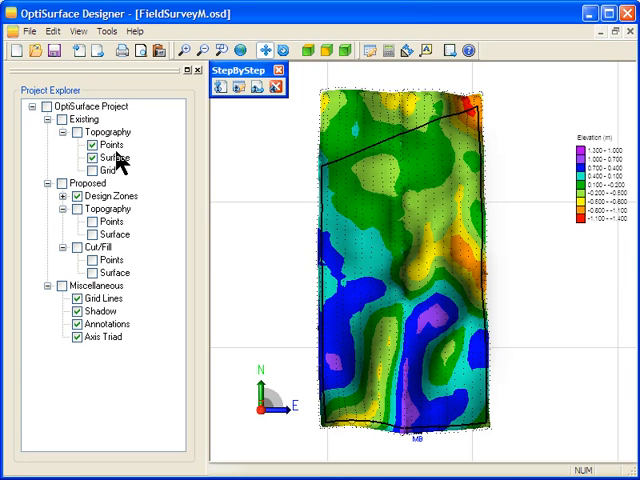
# Window-delete the survey points in the field's top-left corner and confirm
pyautogui.rightClick(112, 144)
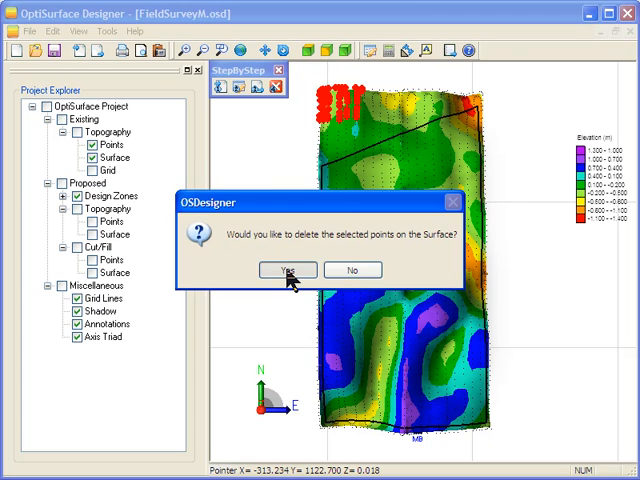
pyautogui.click(287, 270)
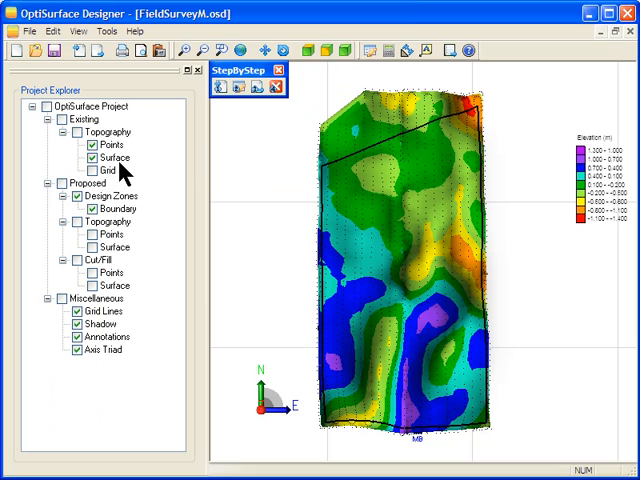
# Add a topography point at X 0, Y 0, Z 0 and zoom to the spike's tip
pyautogui.click(111, 144)
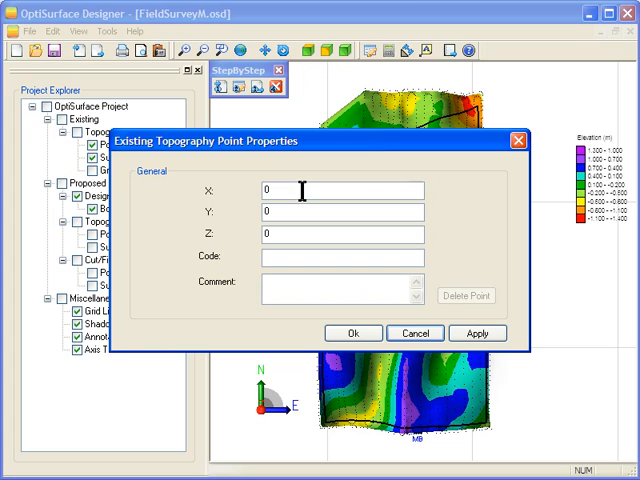
pyautogui.moveTo(308, 234)
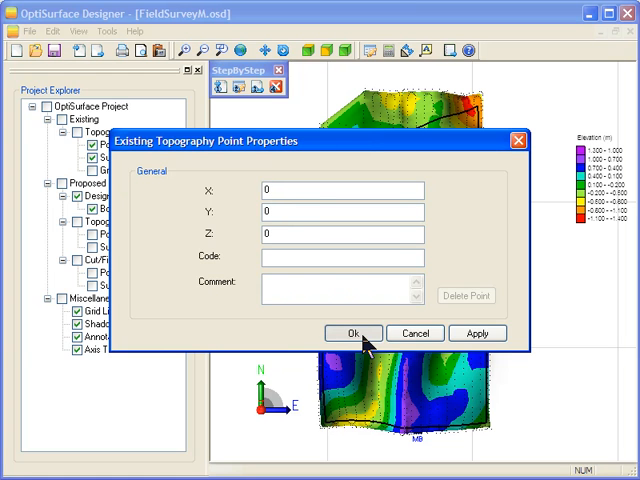
pyautogui.click(352, 333)
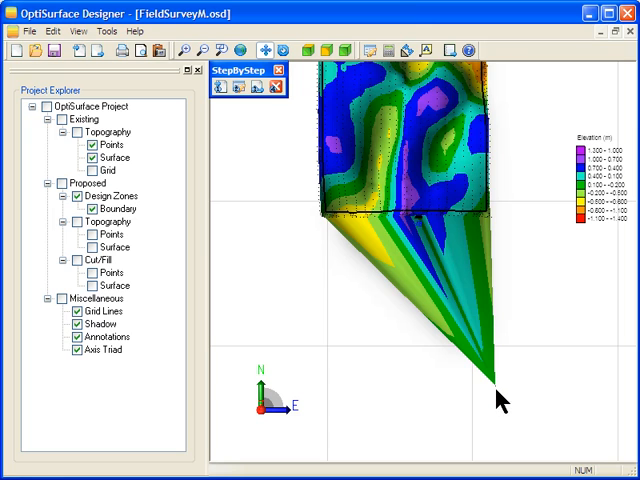
pyautogui.moveTo(500, 400); pyautogui.dragTo(455, 375)
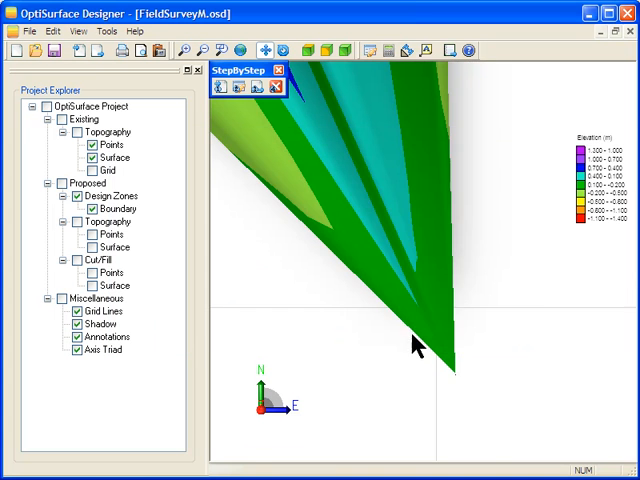
# Turn on Topo Points Elevation Labels with label size 10 in Points properties
pyautogui.rightClick(108, 144)
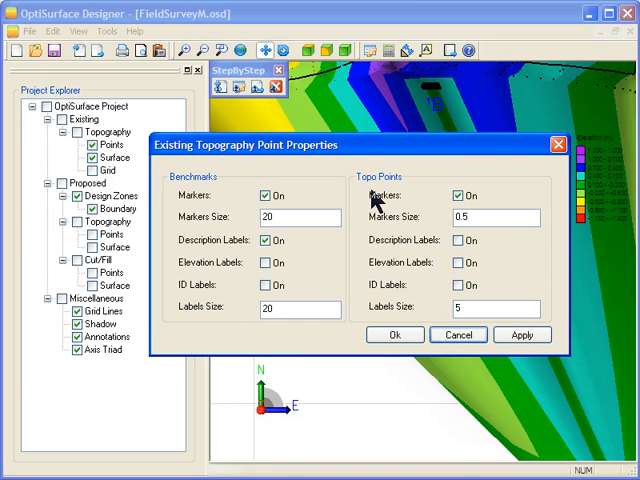
pyautogui.click(455, 240)
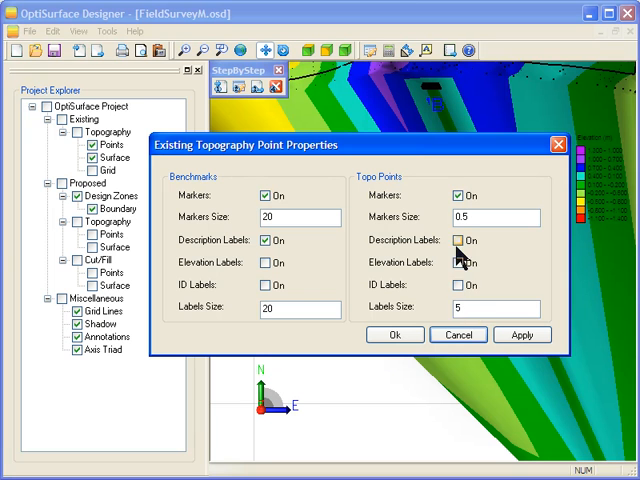
pyautogui.click(456, 262)
pyautogui.write('10')
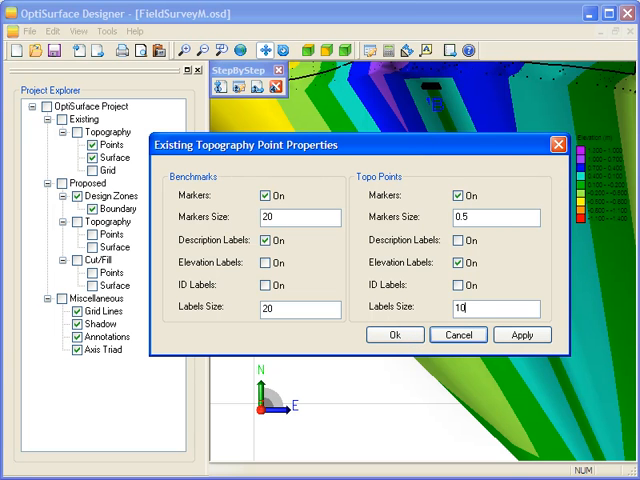
pyautogui.click(395, 335)
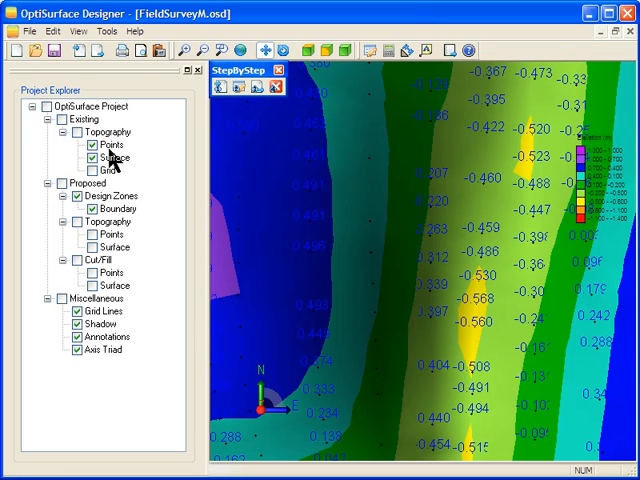
pyautogui.moveTo(110, 162)
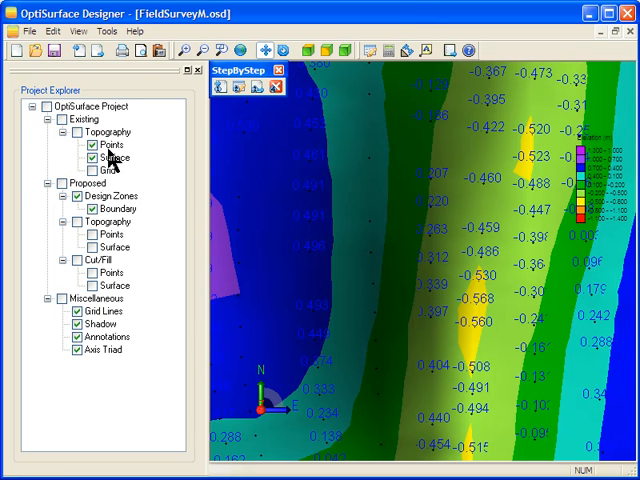